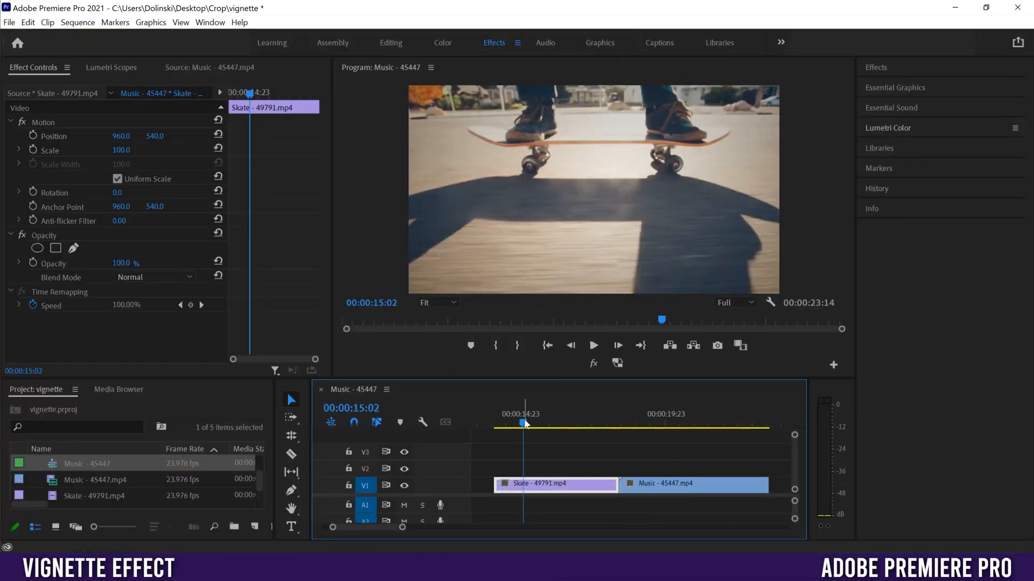
Preview the Music clip, then create a new adjustment layer with default video settings
left_click(674, 423)
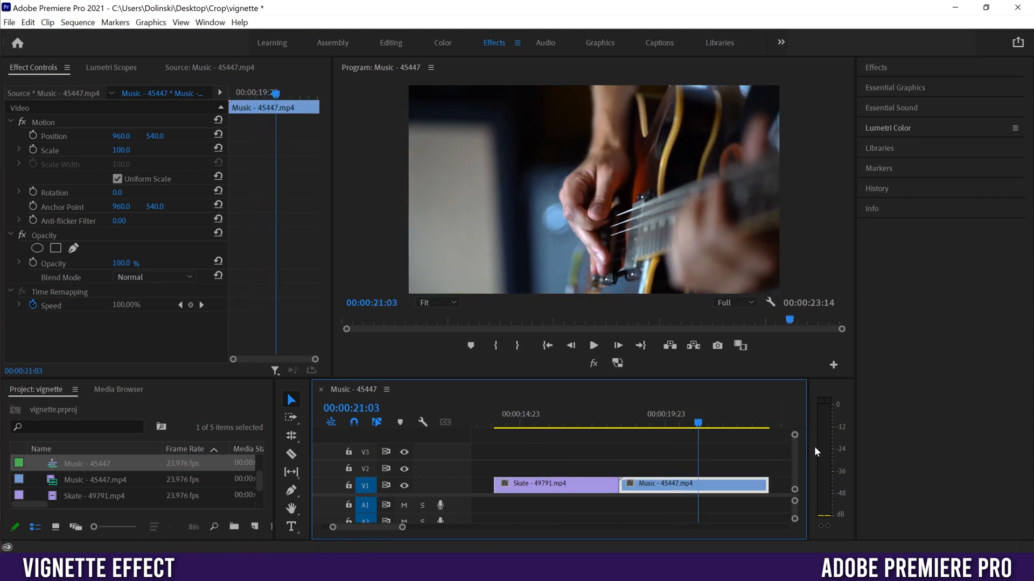
mouse_move(669, 446)
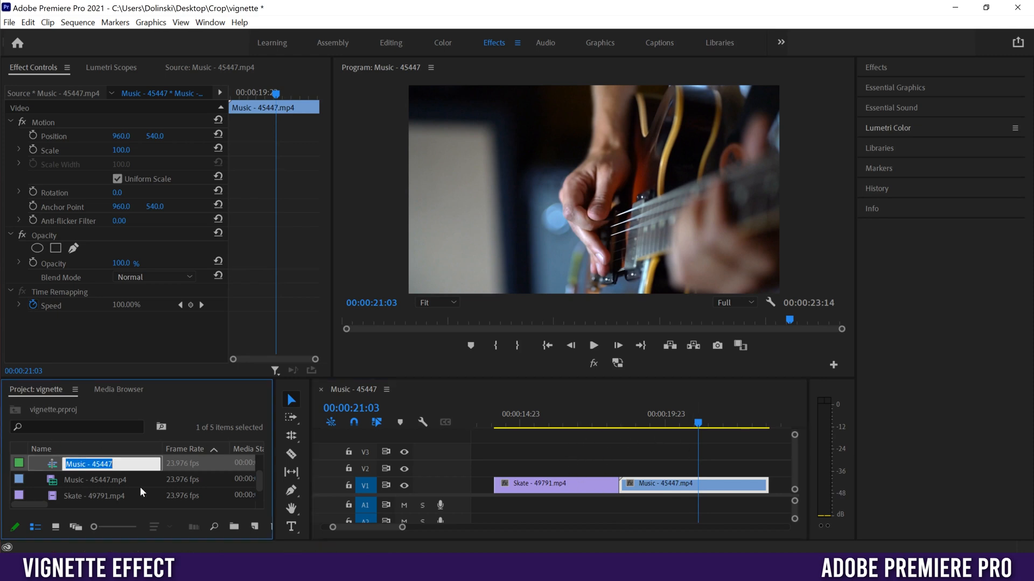
mouse_move(254, 529)
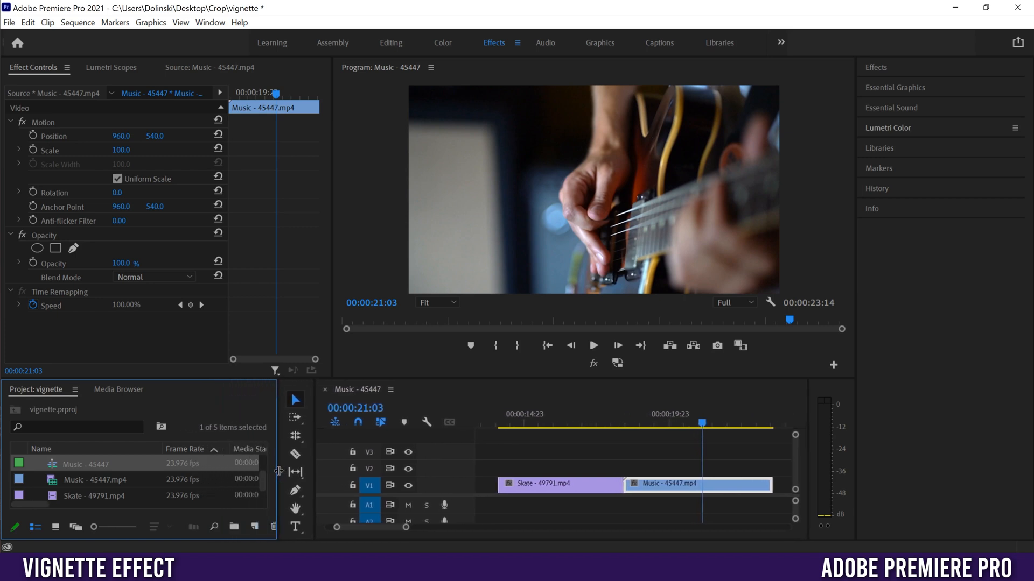
left_click(253, 526)
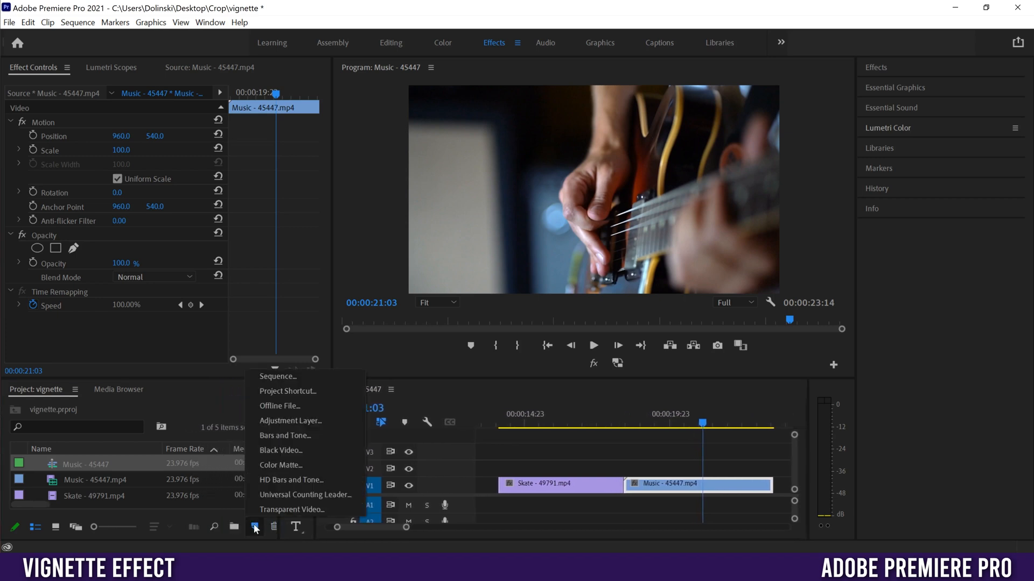
left_click(291, 421)
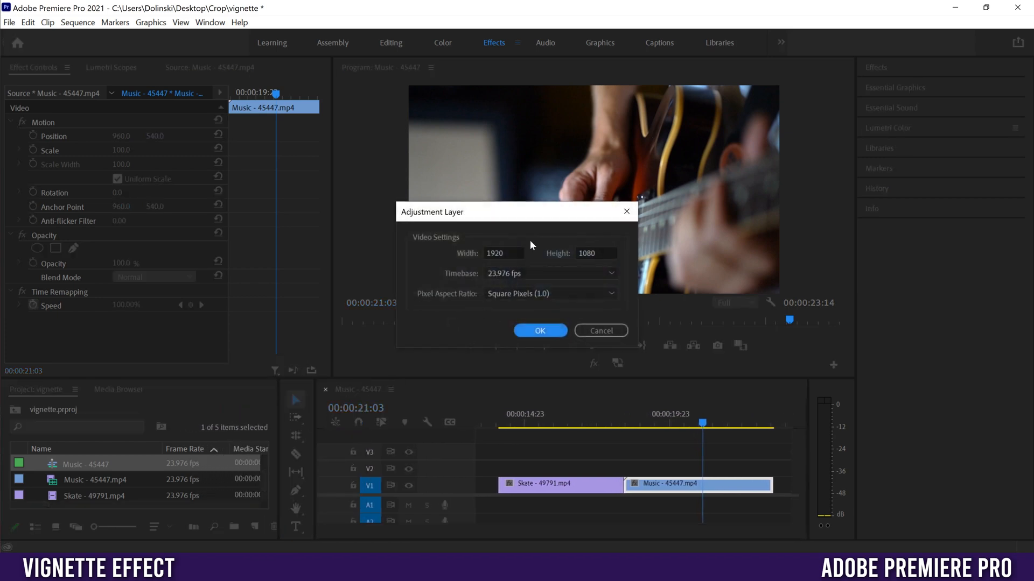
left_click(539, 330)
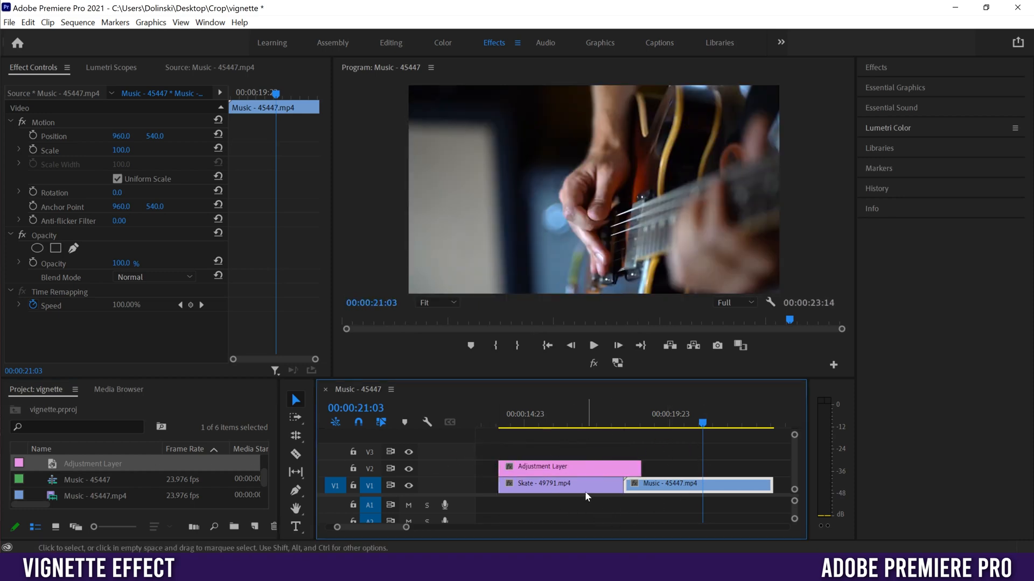
Stretch the adjustment layer on V2 to the Music clip's end and select it
left_click(560, 484)
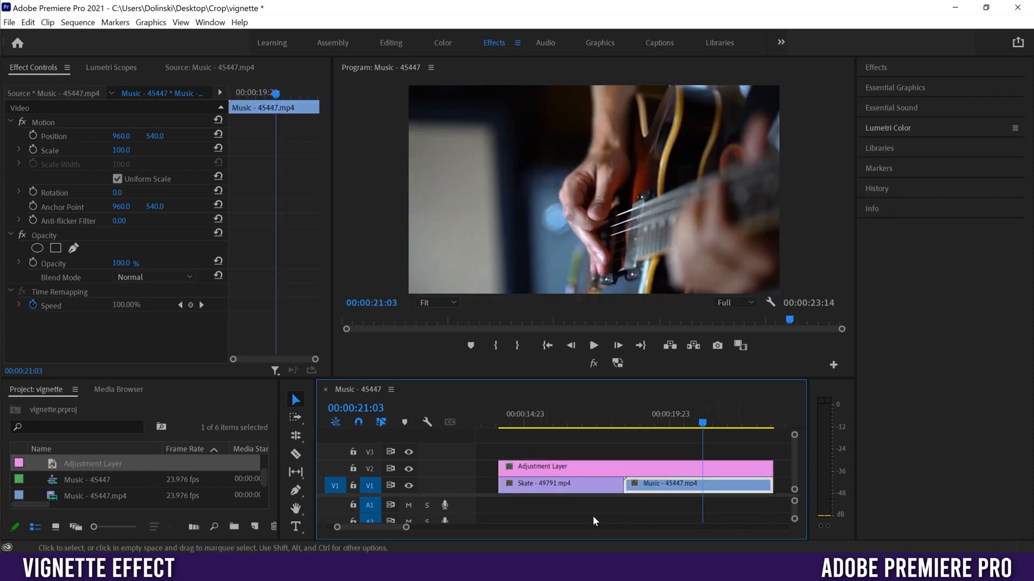
left_click(593, 466)
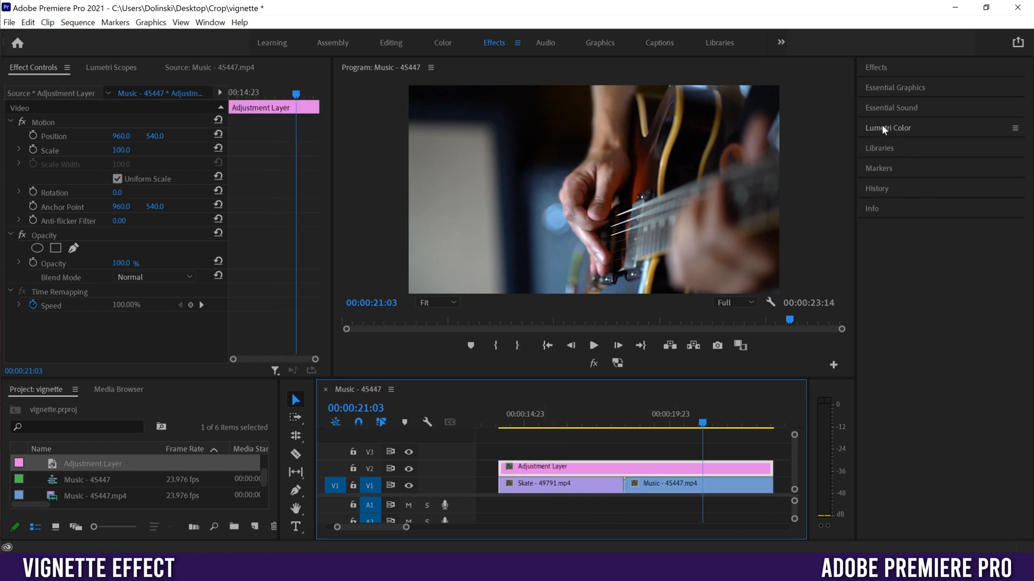
Add Lumetri Color to the adjustment layer and return the playhead to the Skate clip
left_click(888, 128)
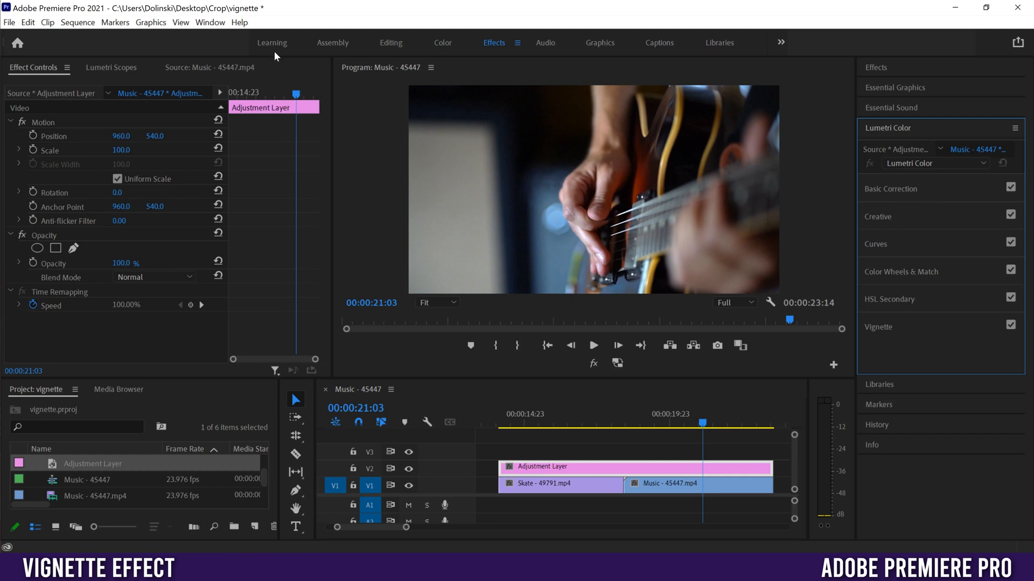
left_click(209, 21)
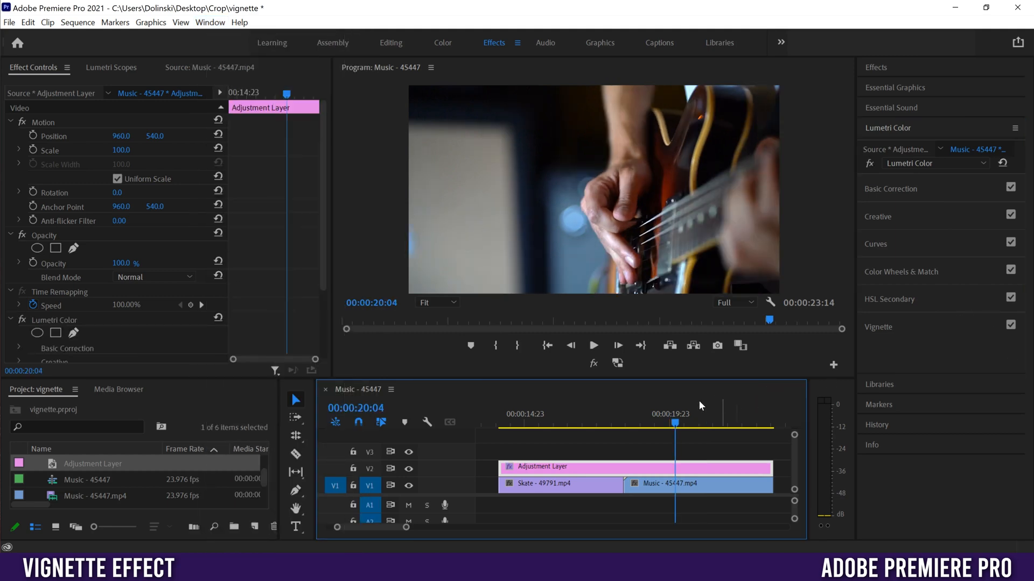
left_click(516, 423)
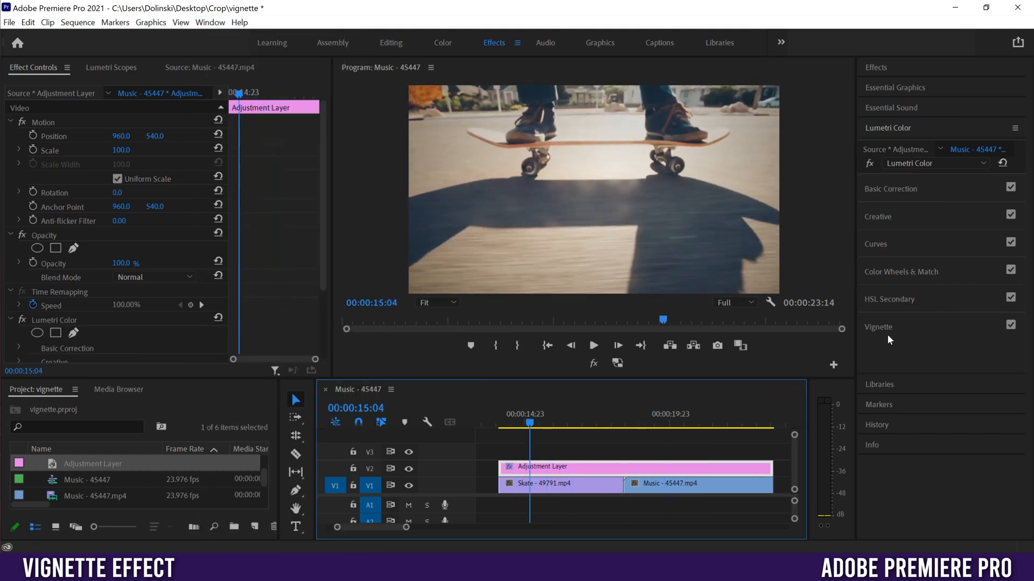
Set the Lumetri vignette Amount to -3.0 and Midpoint to about 3.3
left_click(878, 327)
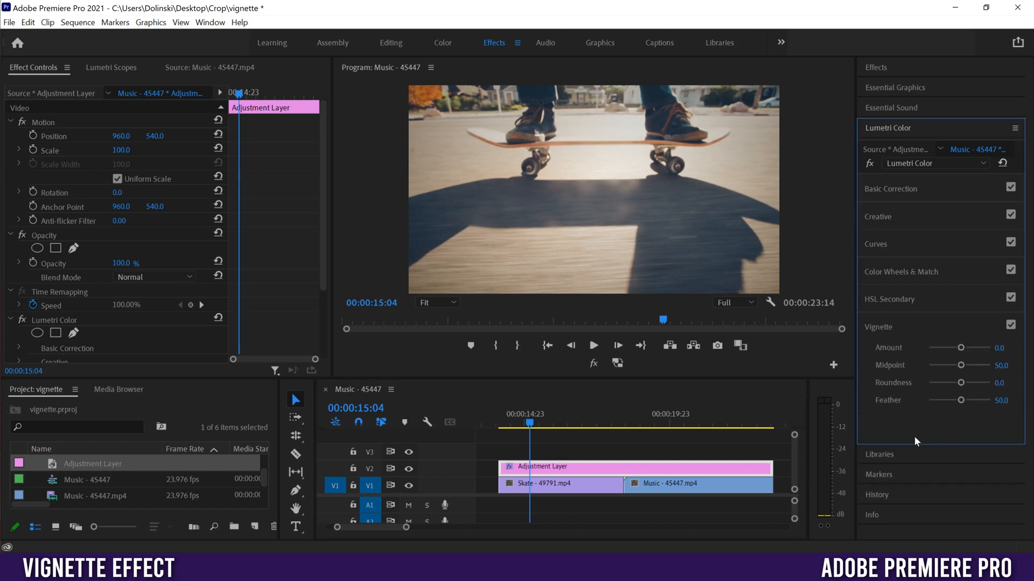
left_click_drag(959, 347, 969, 347)
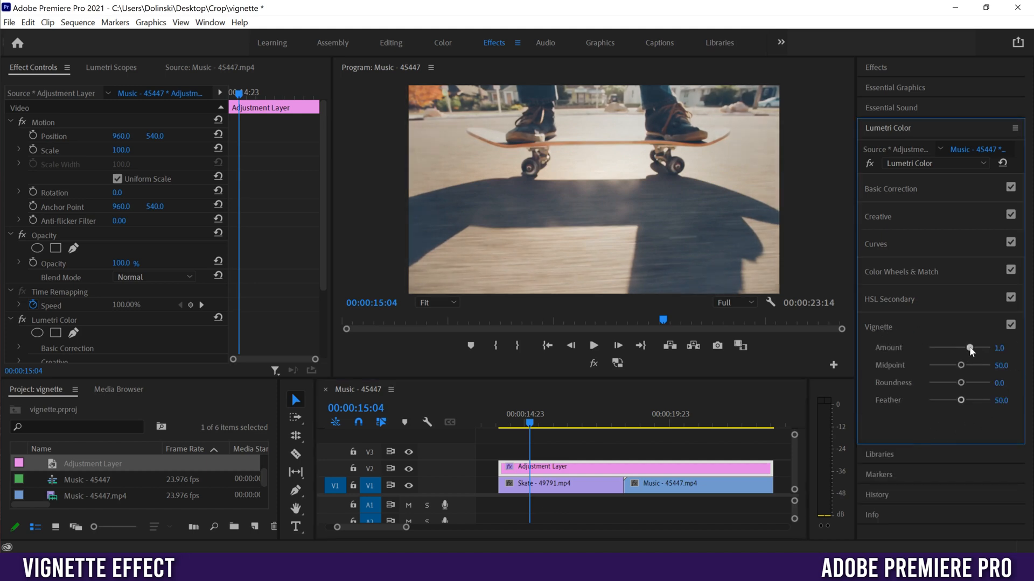
left_click_drag(969, 348, 988, 348)
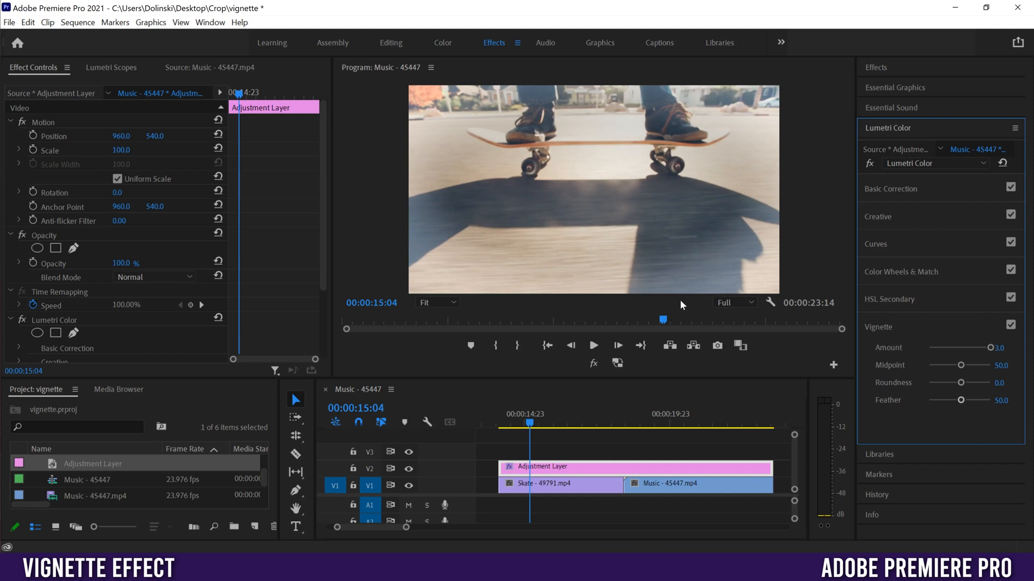
left_click_drag(980, 348, 929, 348)
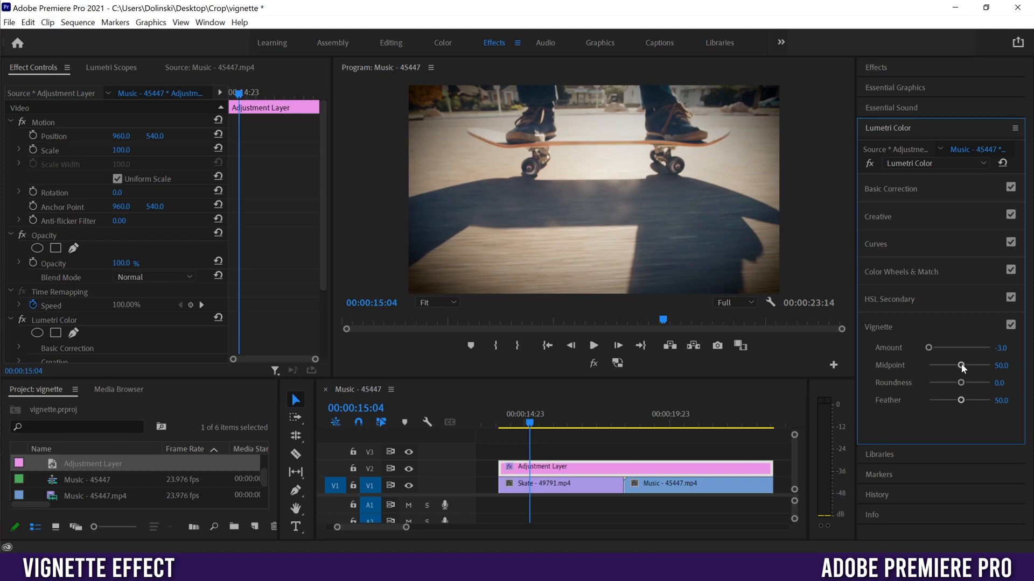
left_click_drag(959, 365, 927, 365)
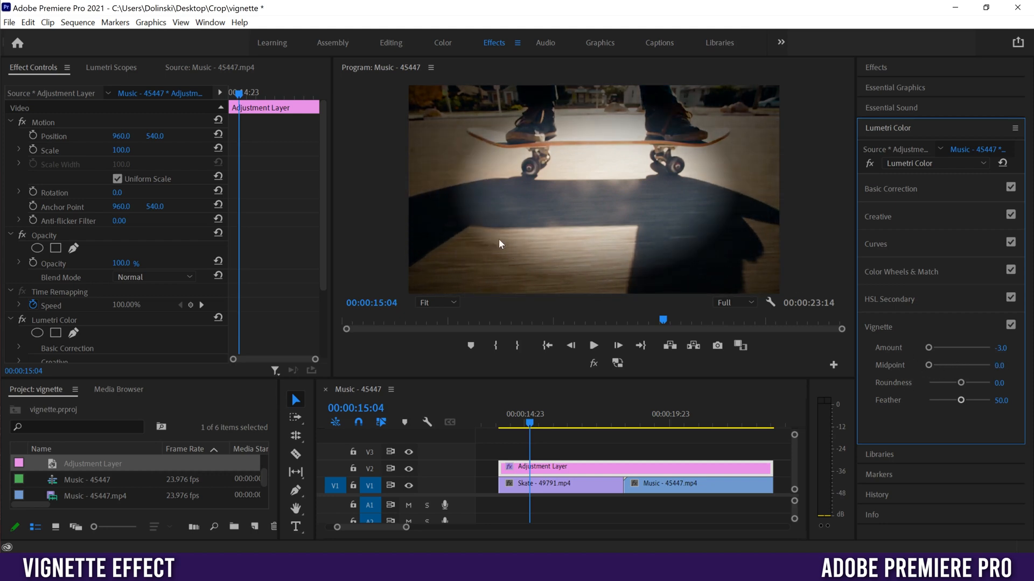
mouse_move(593, 121)
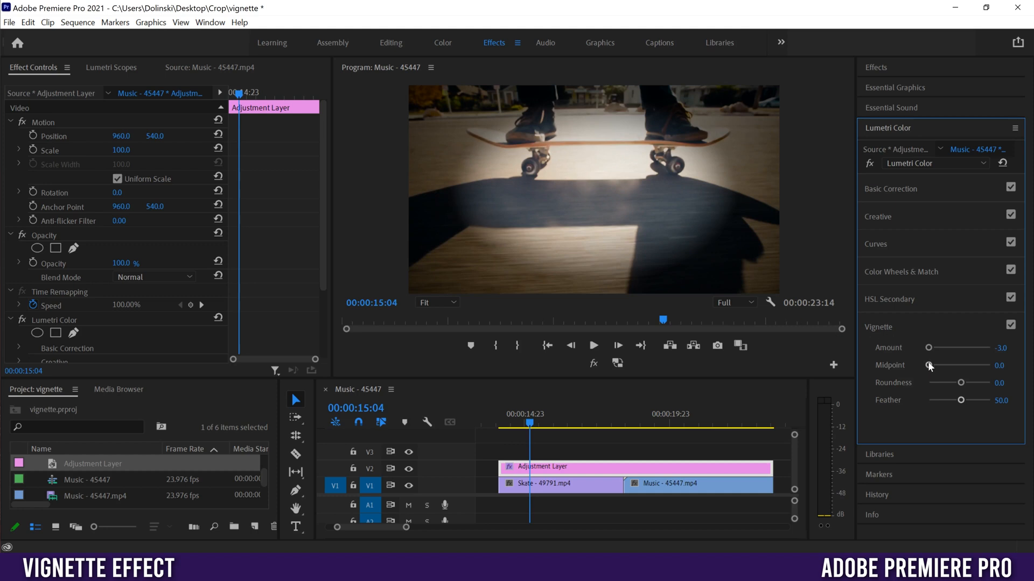
left_click_drag(930, 365, 988, 365)
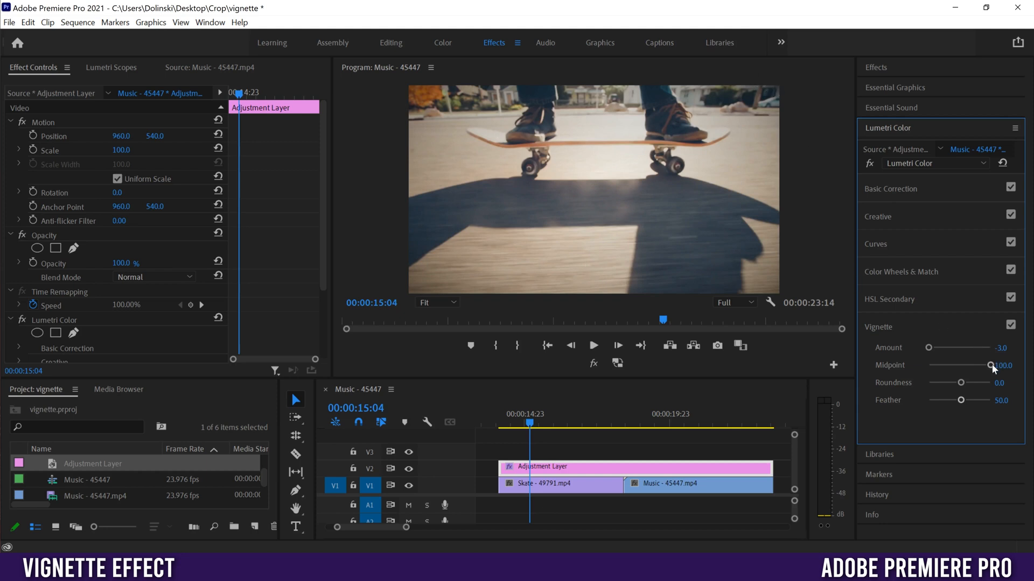
left_click_drag(992, 365, 928, 365)
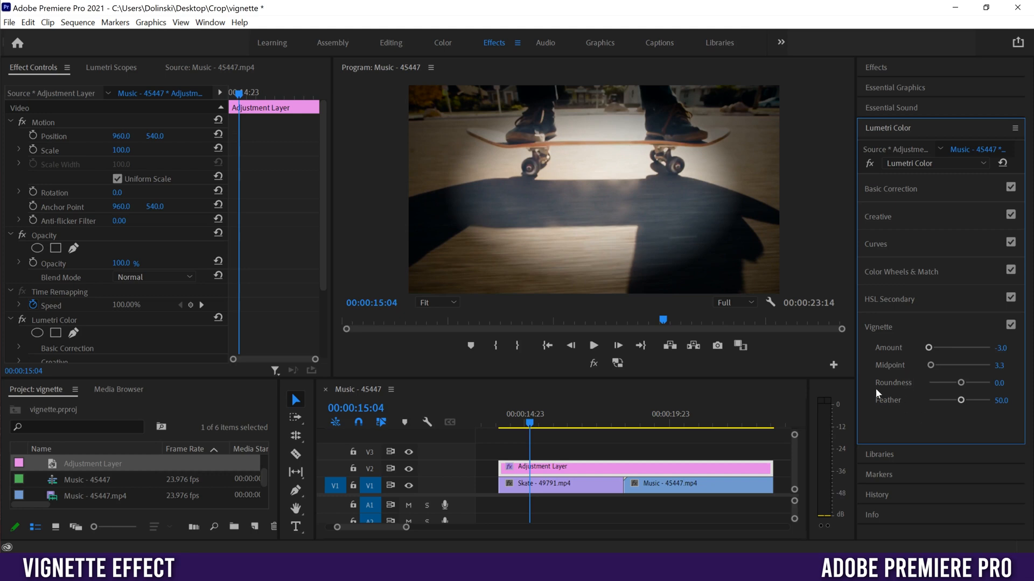
mouse_move(885, 407)
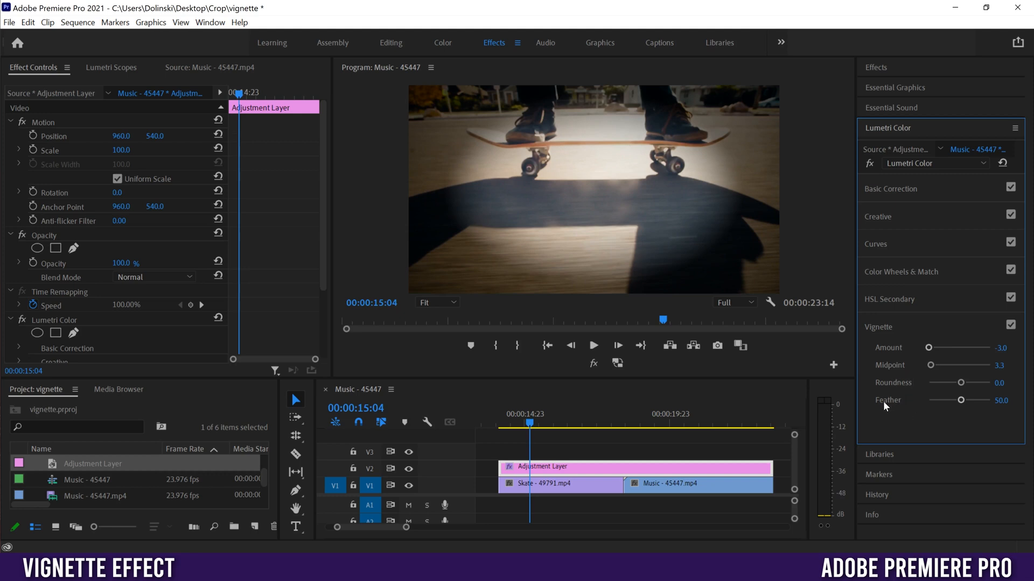
left_click_drag(959, 400, 930, 400)
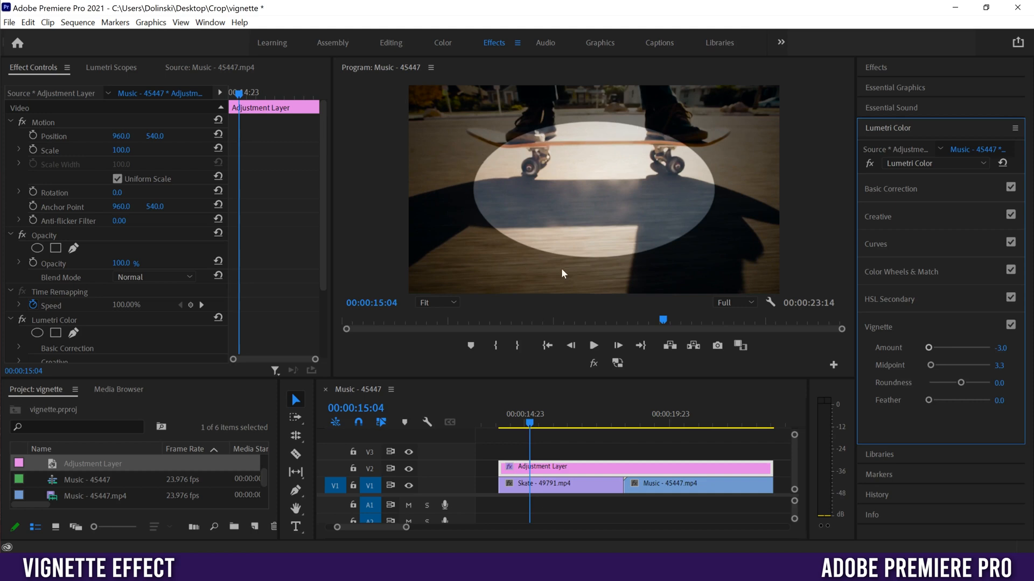
left_click_drag(929, 400, 952, 400)
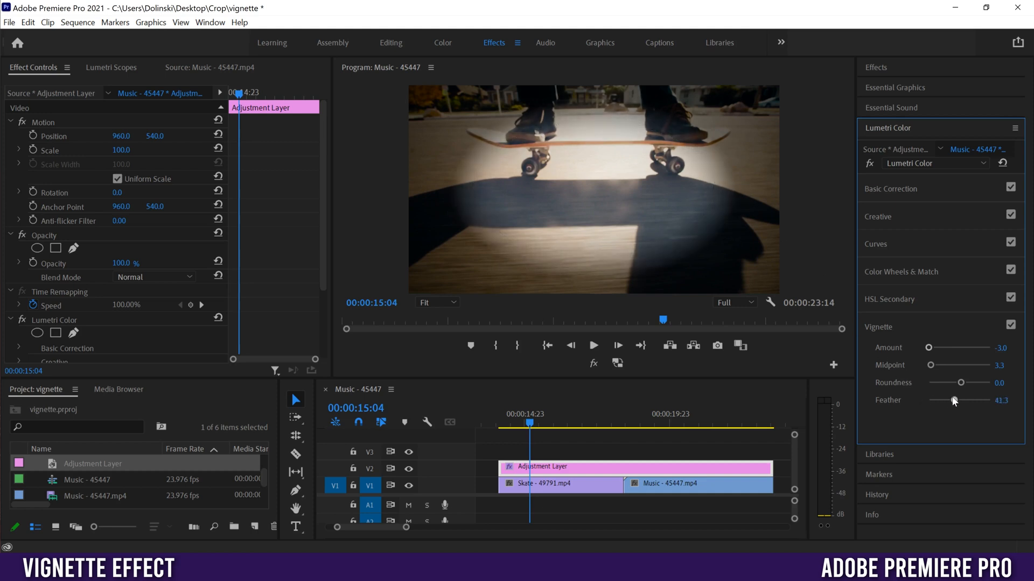
left_click_drag(952, 400, 996, 400)
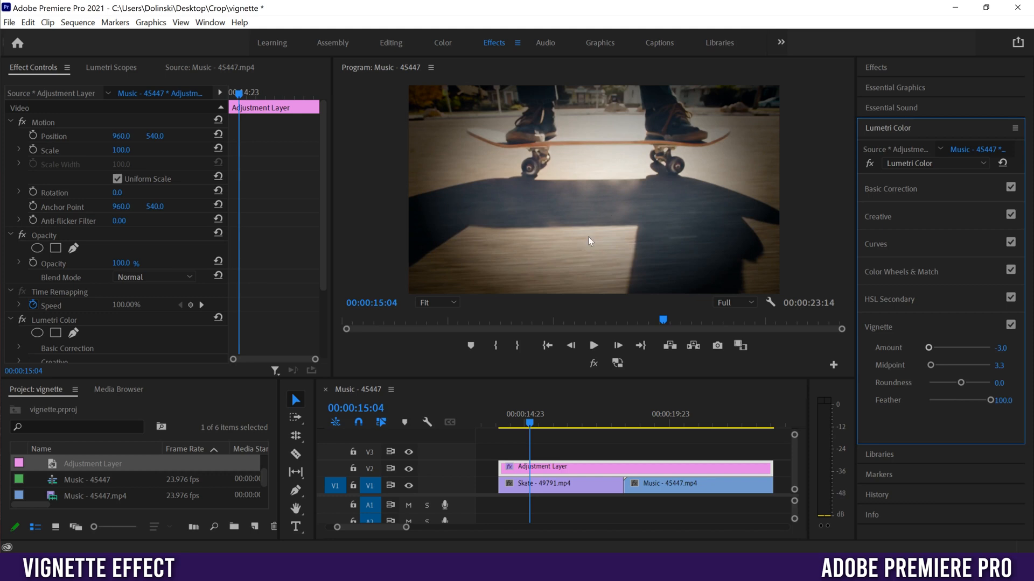
mouse_move(738, 129)
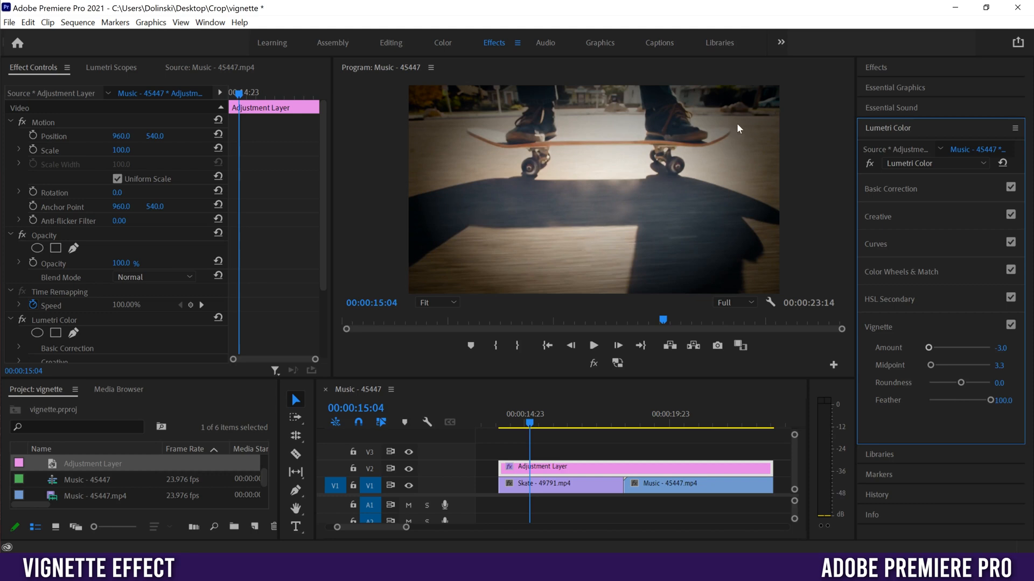
mouse_move(534, 154)
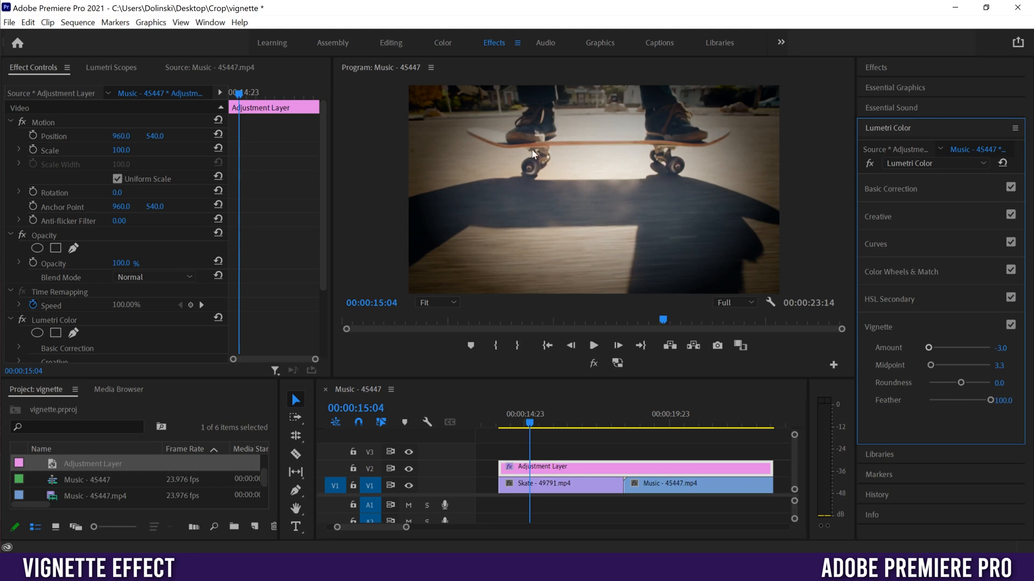
mouse_move(764, 116)
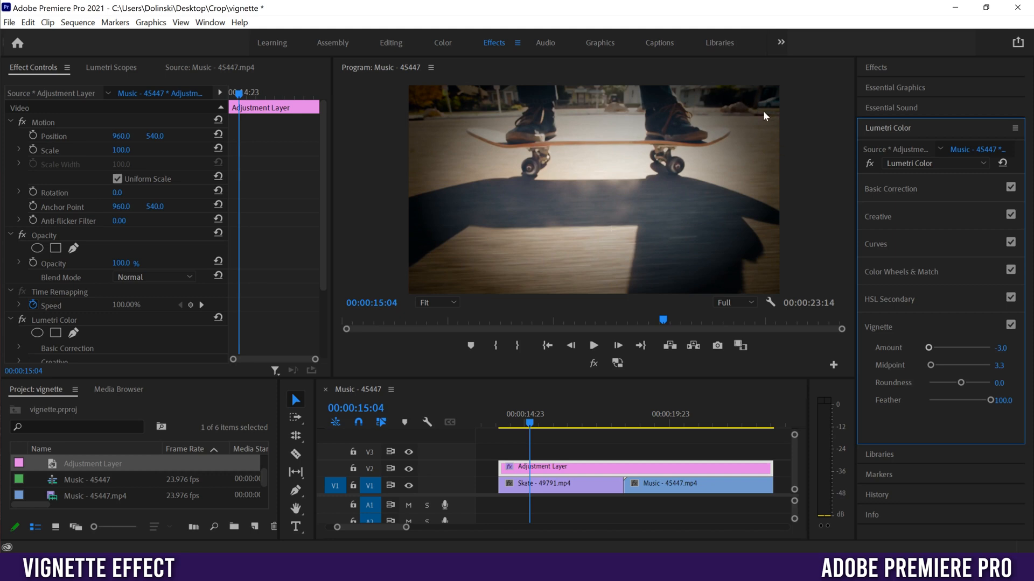
left_click_drag(988, 399, 945, 400)
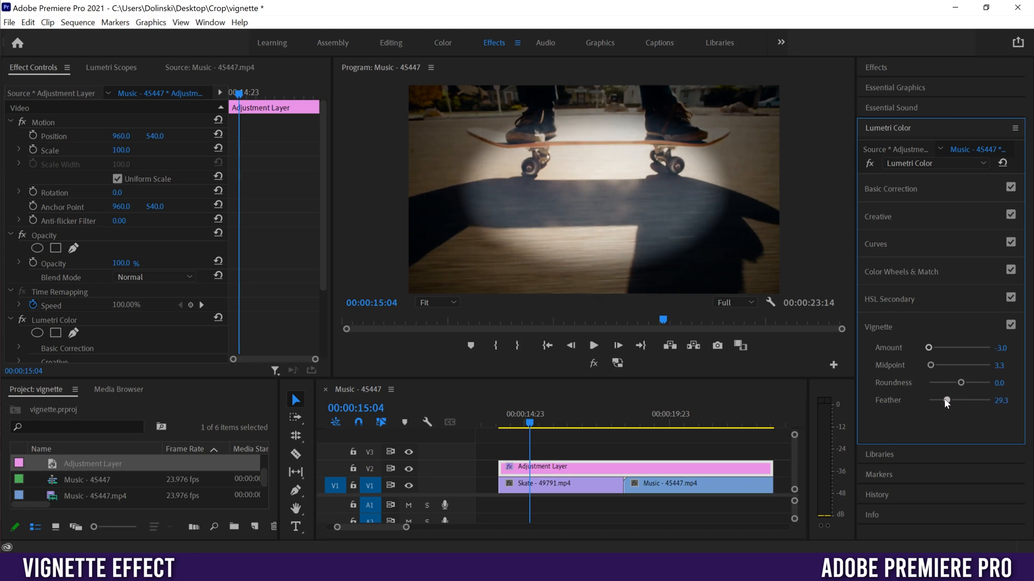
left_click_drag(945, 400, 928, 400)
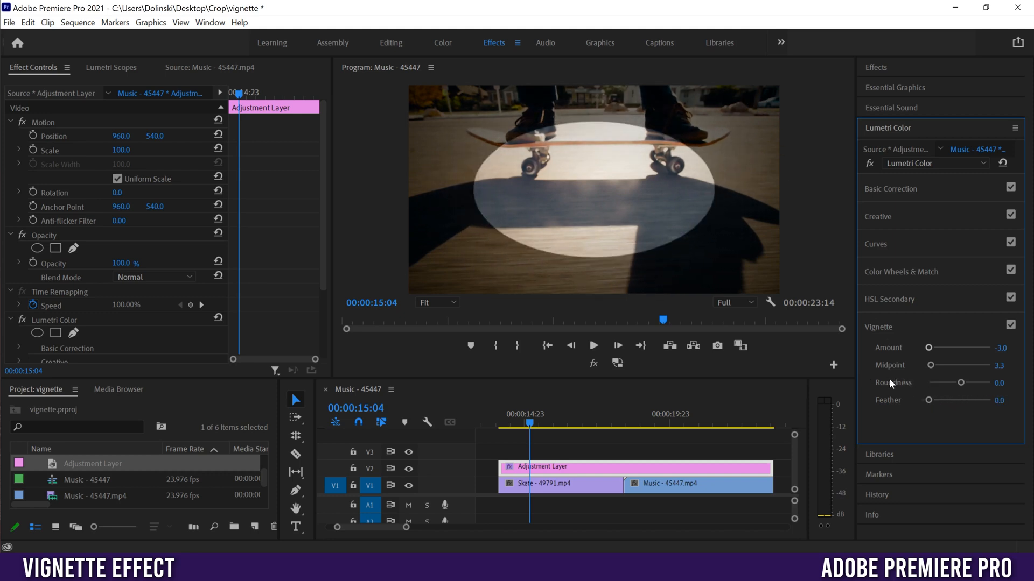
Sweep vignette Roundness from 100 down to -100 for a rounded-rectangle frame
left_click_drag(960, 382, 989, 382)
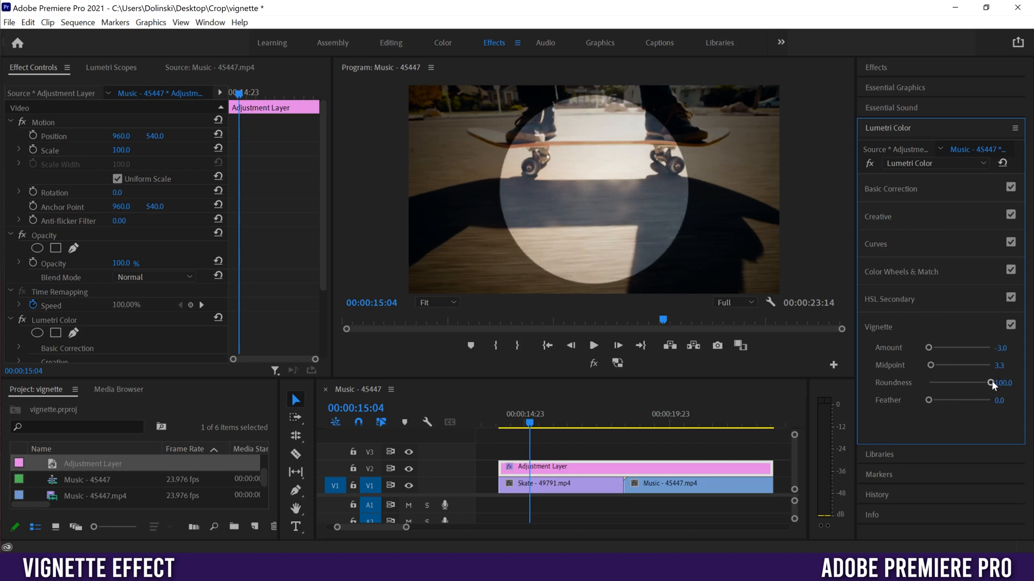
left_click_drag(989, 383, 965, 383)
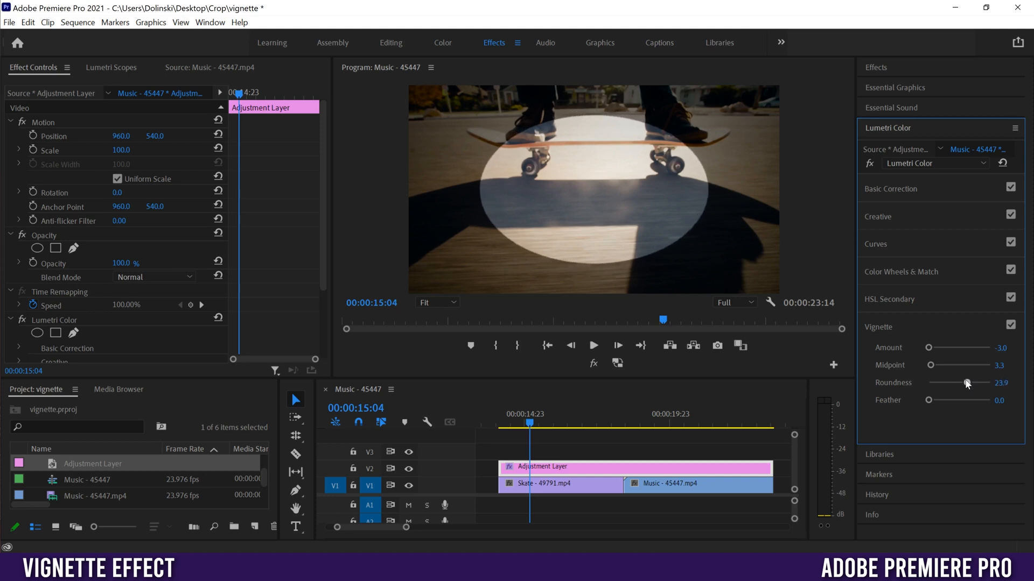
left_click_drag(966, 383, 949, 382)
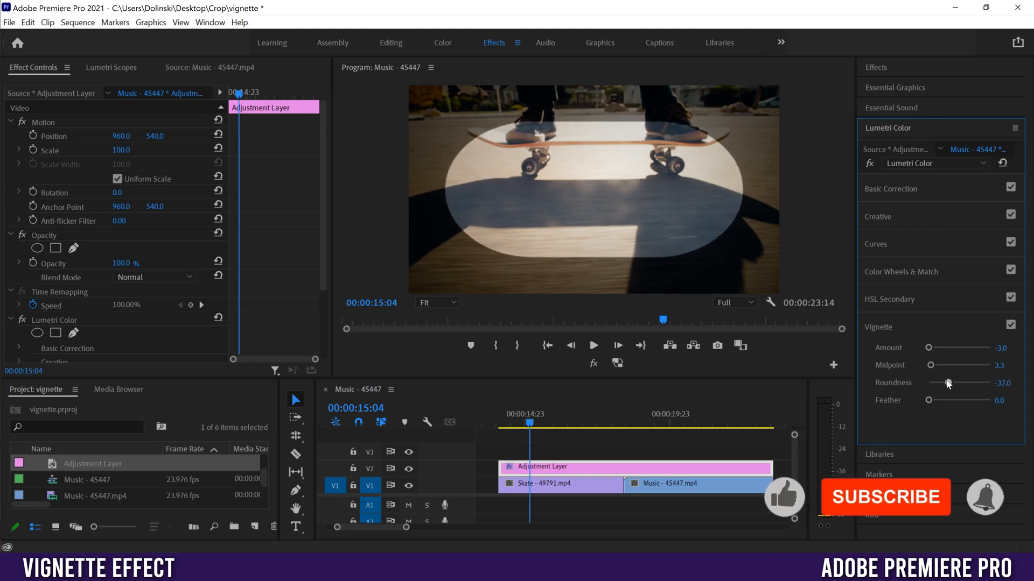
left_click_drag(949, 382, 932, 382)
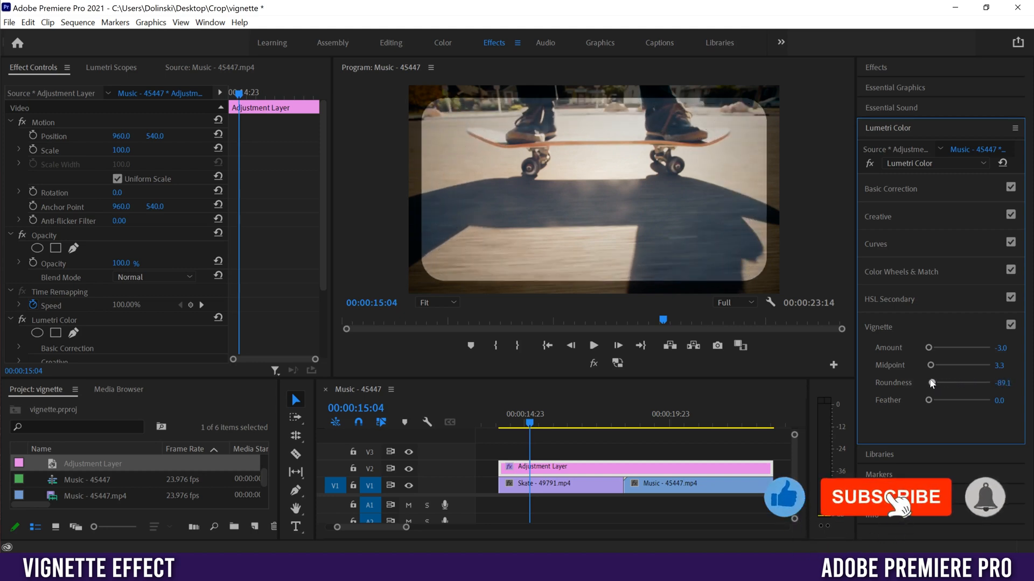
left_click_drag(932, 382, 928, 382)
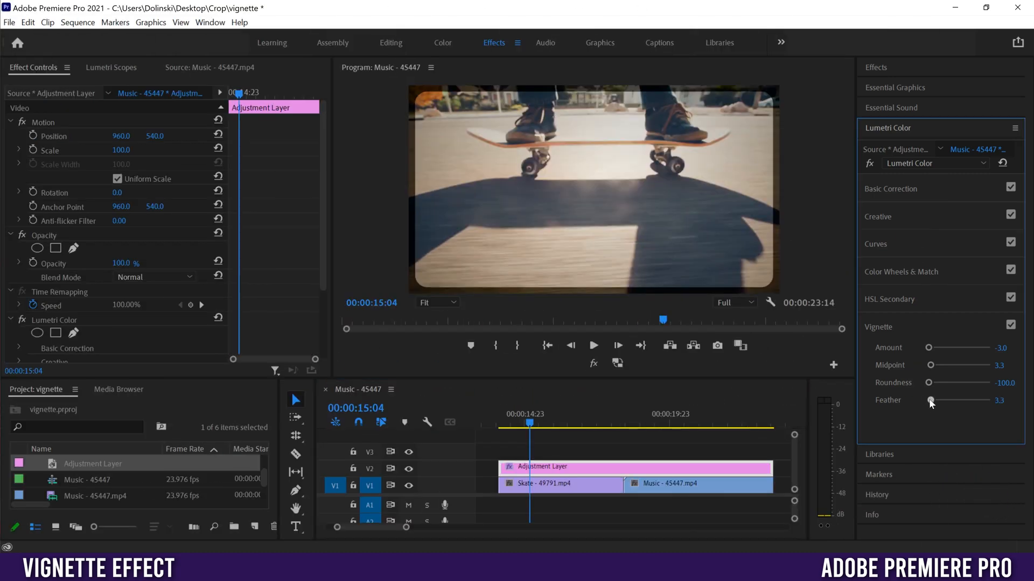
Set vignette Feather to 64.1, Roundness to -30.4 and Midpoint to 37.0
left_click_drag(930, 400, 944, 400)
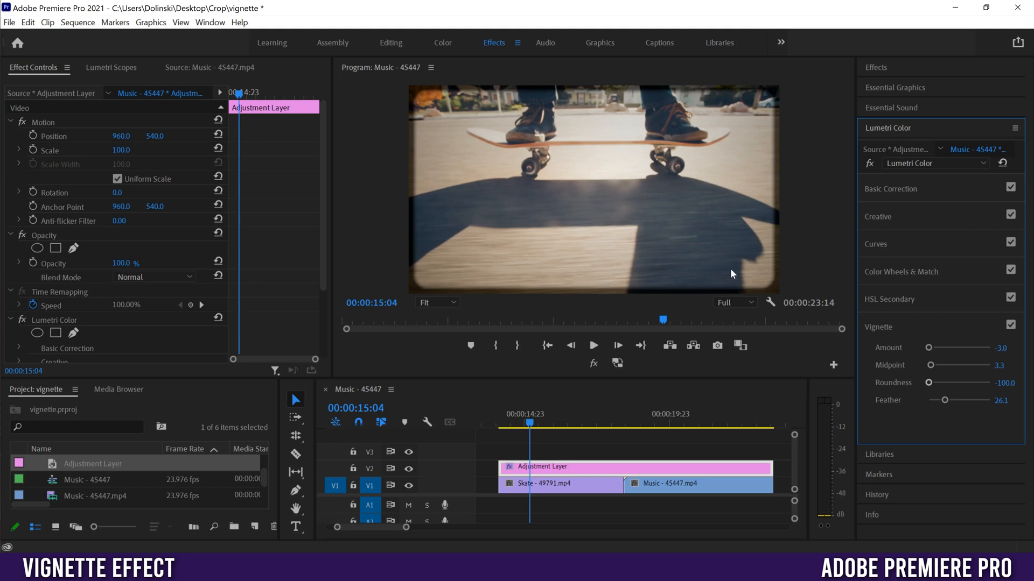
left_click_drag(945, 400, 961, 400)
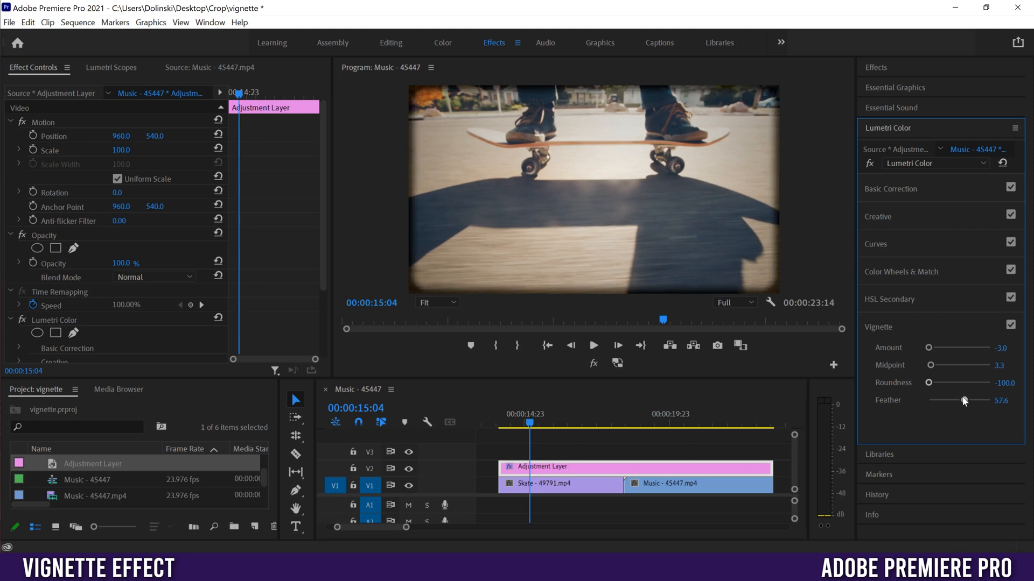
left_click_drag(928, 383, 942, 382)
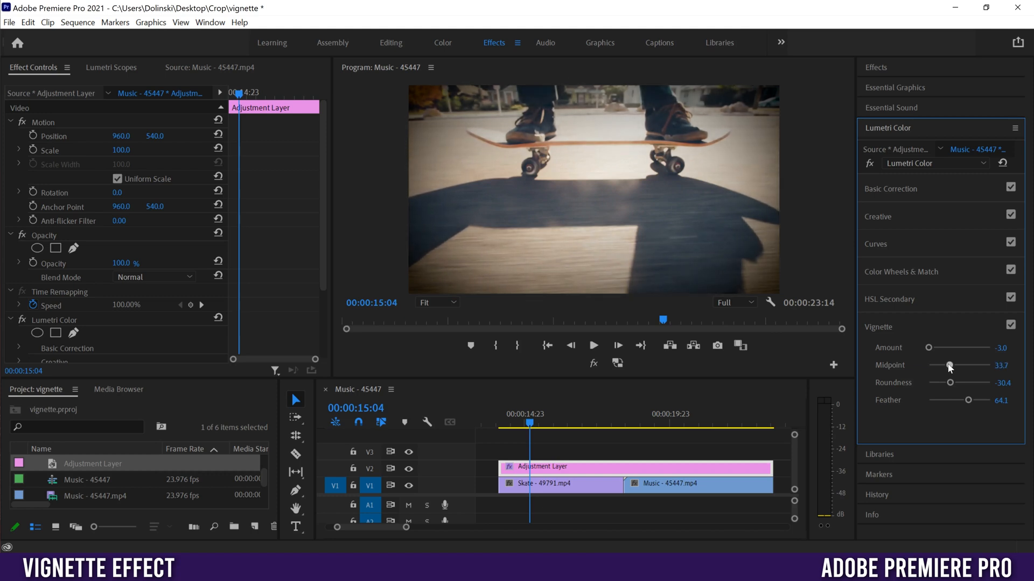
left_click_drag(949, 365, 952, 364)
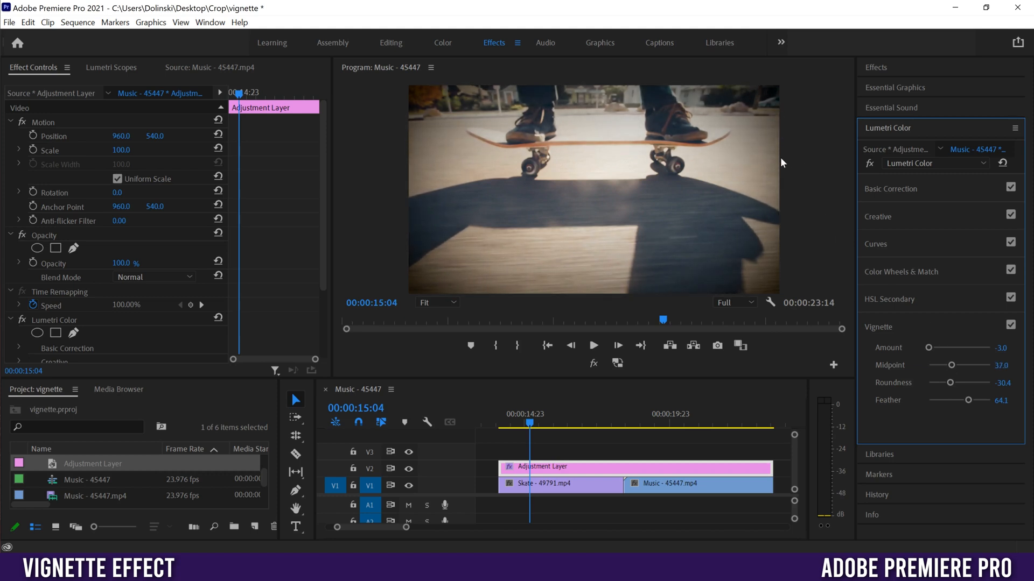
mouse_move(810, 179)
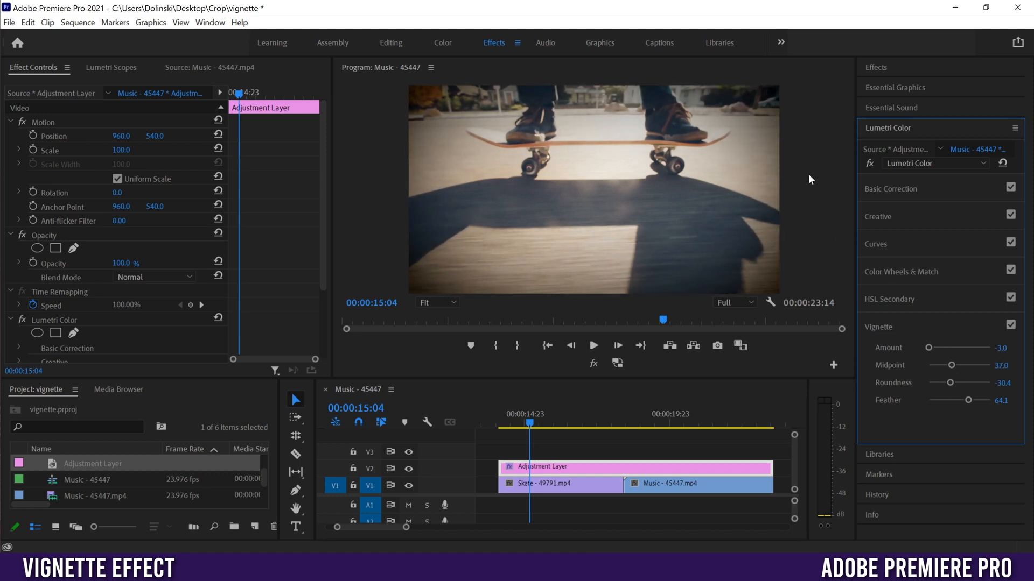
mouse_move(614, 283)
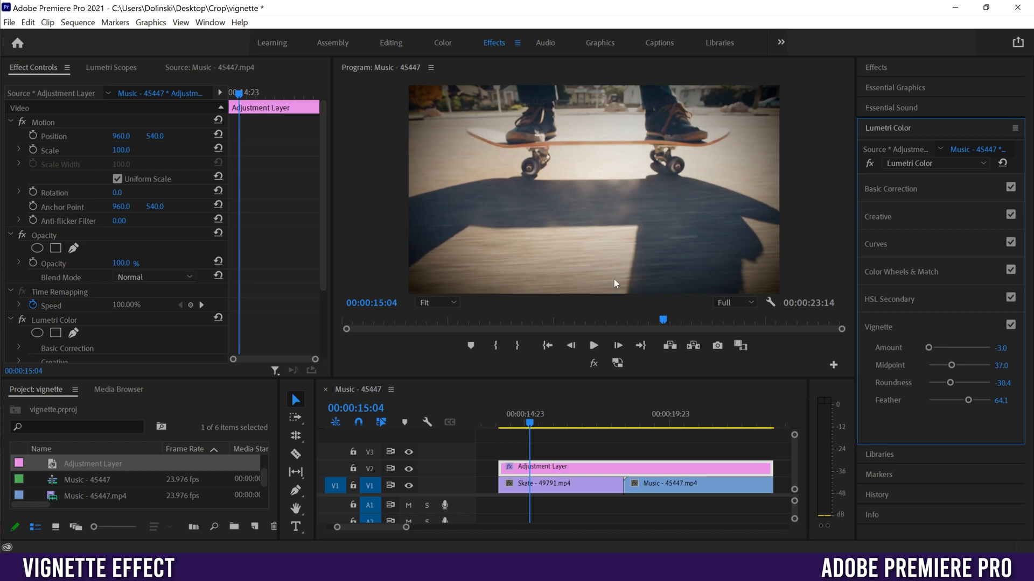
mouse_move(452, 479)
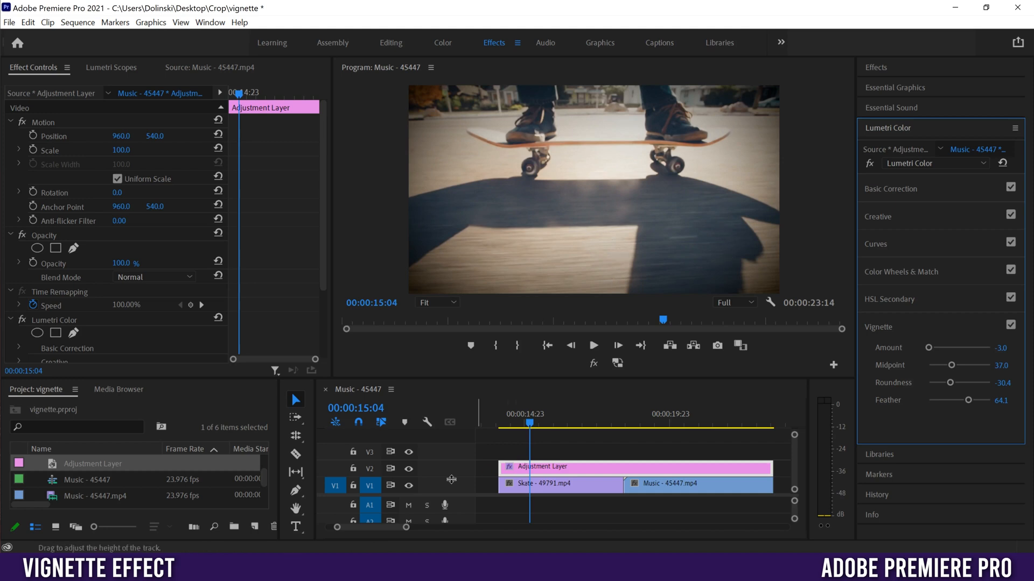